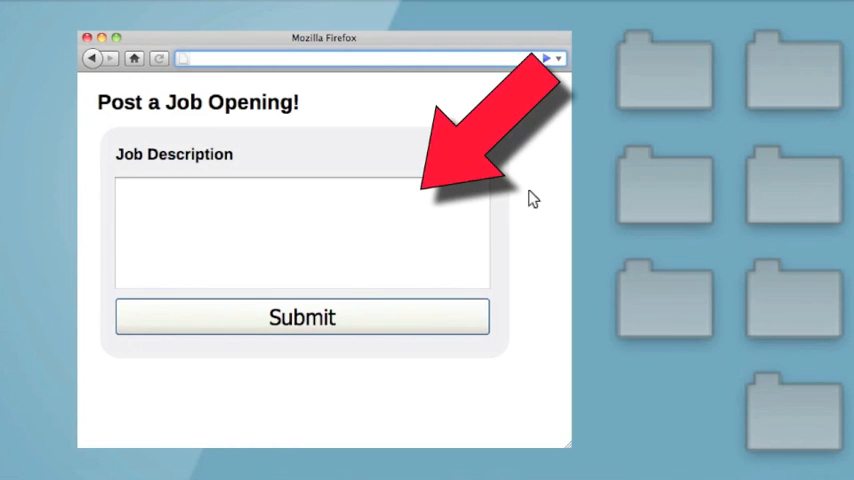
# Submit the job description 'Secure Web Developer Needed' from the Job Description box
pyautogui.write('Secure We')
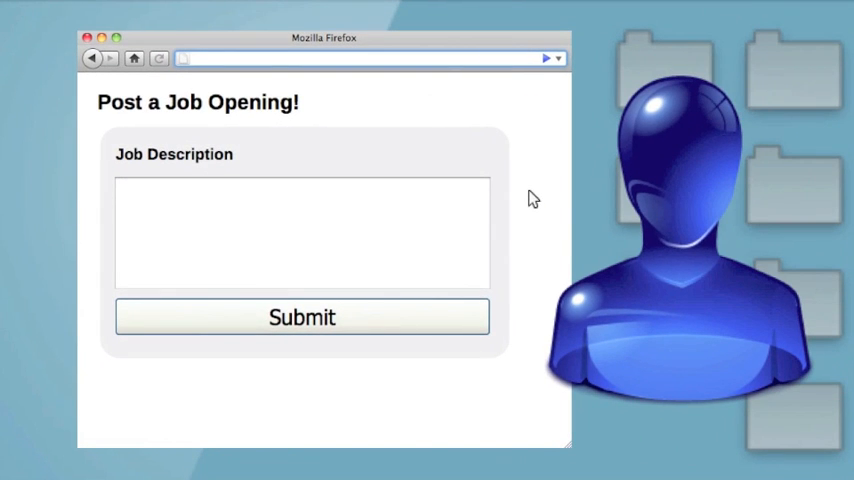
pyautogui.write('Secure Web Developer Needed')
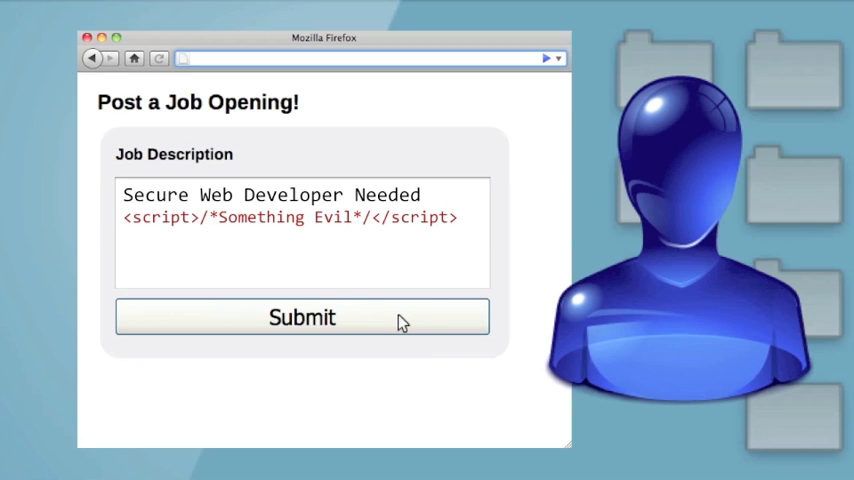
pyautogui.click(302, 317)
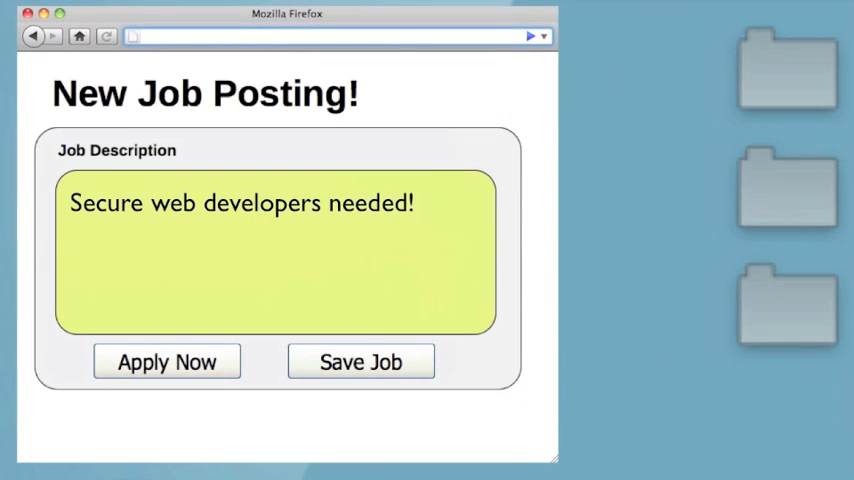
# Add '<script>/*something evil*/</script>' to the job description so it appears on the posting
pyautogui.write('<script>/*something evil*/</script>')
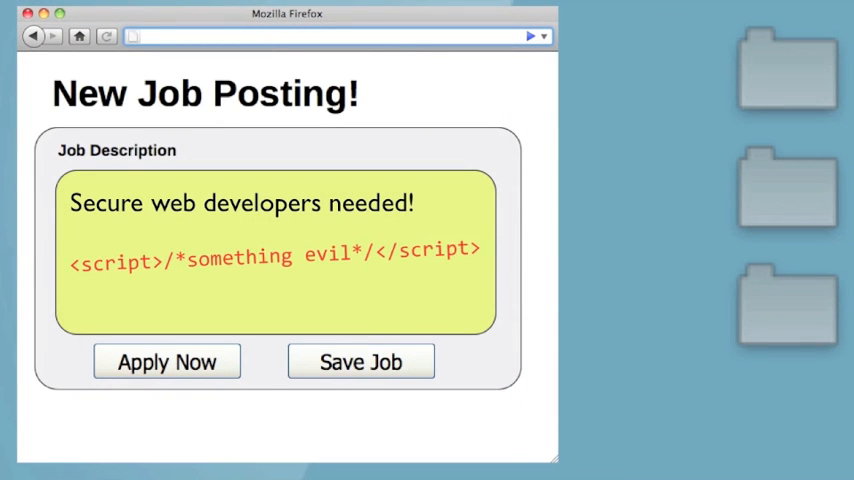